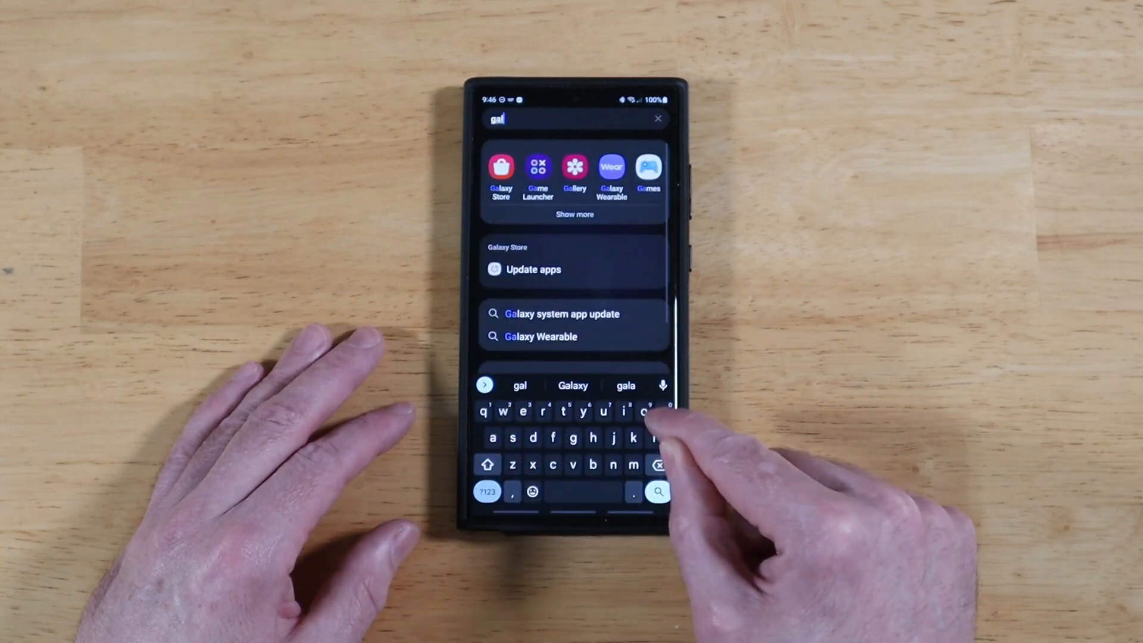
Launch Galaxy Store and search it for 'Good Lock' from the recent searches.
left_click(501, 168)
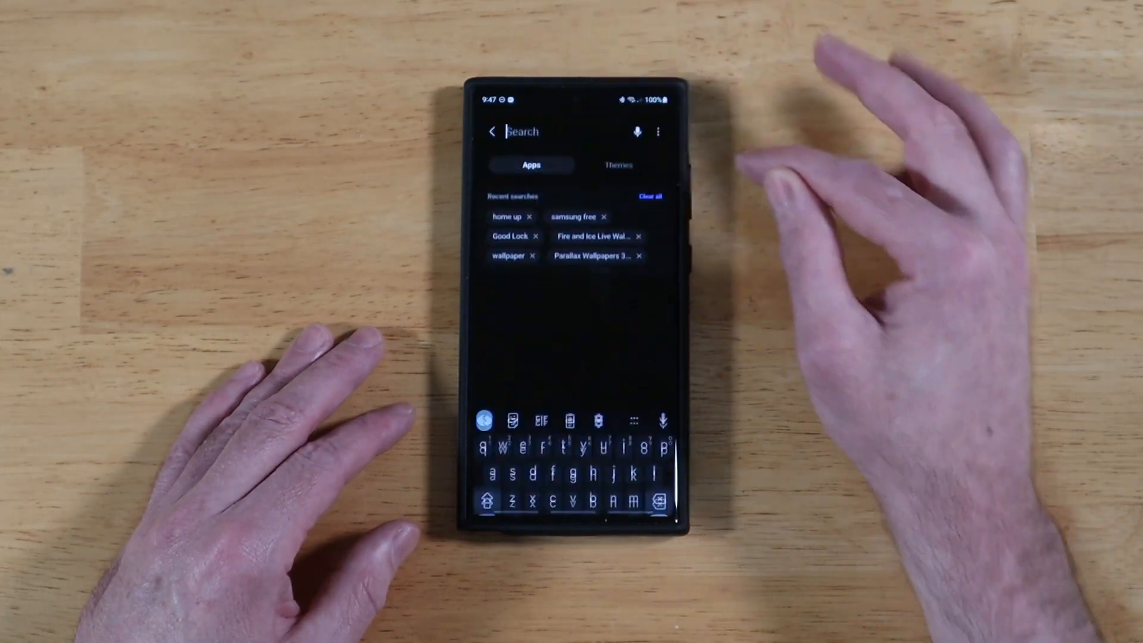
left_click(511, 236)
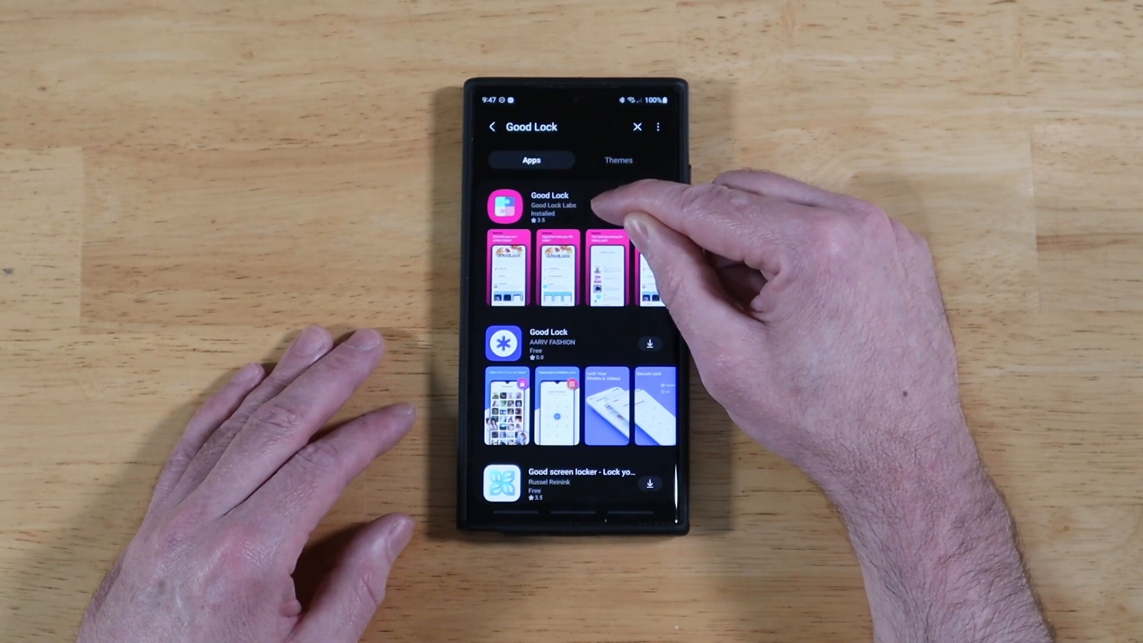
mouse_move(619, 212)
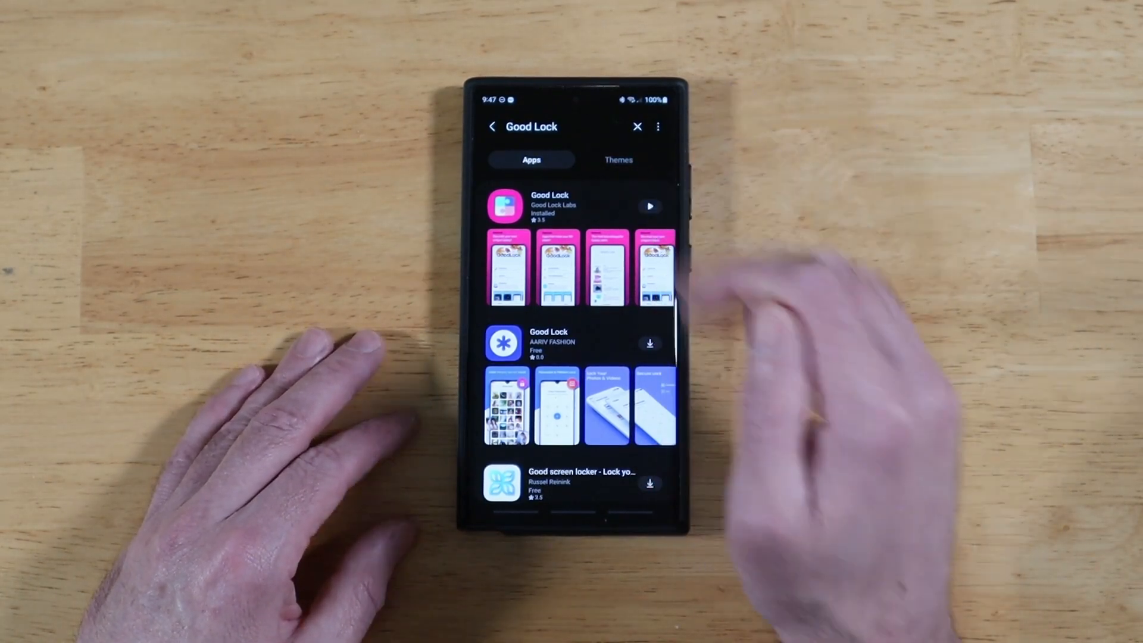
mouse_move(838, 402)
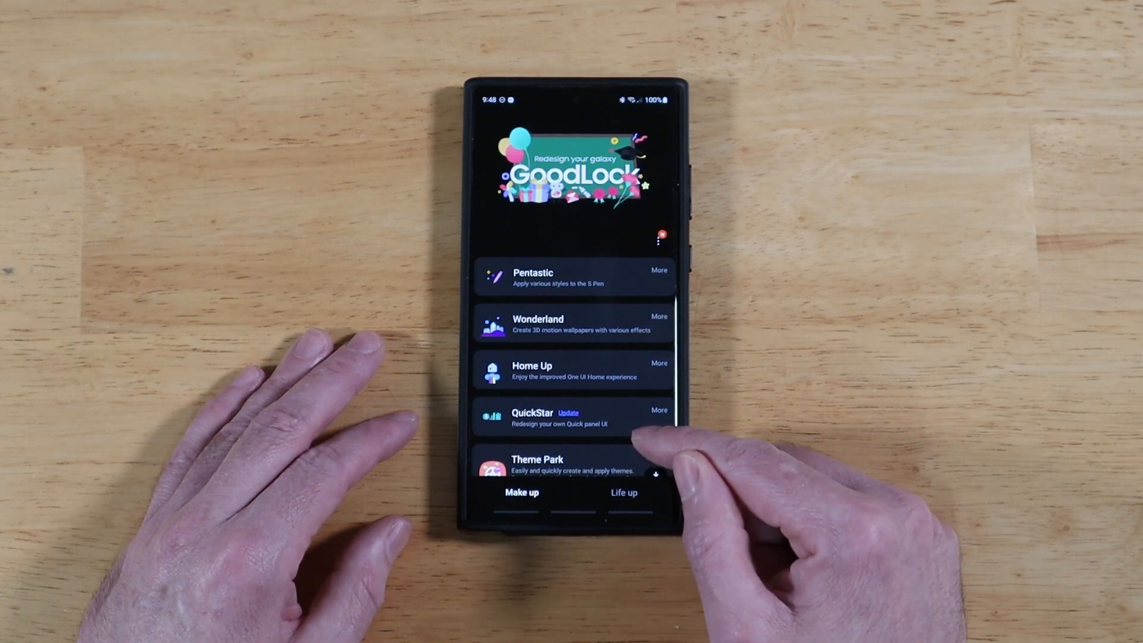
Scroll the Make up tab to locate the Home Up module.
scroll("up", 3)
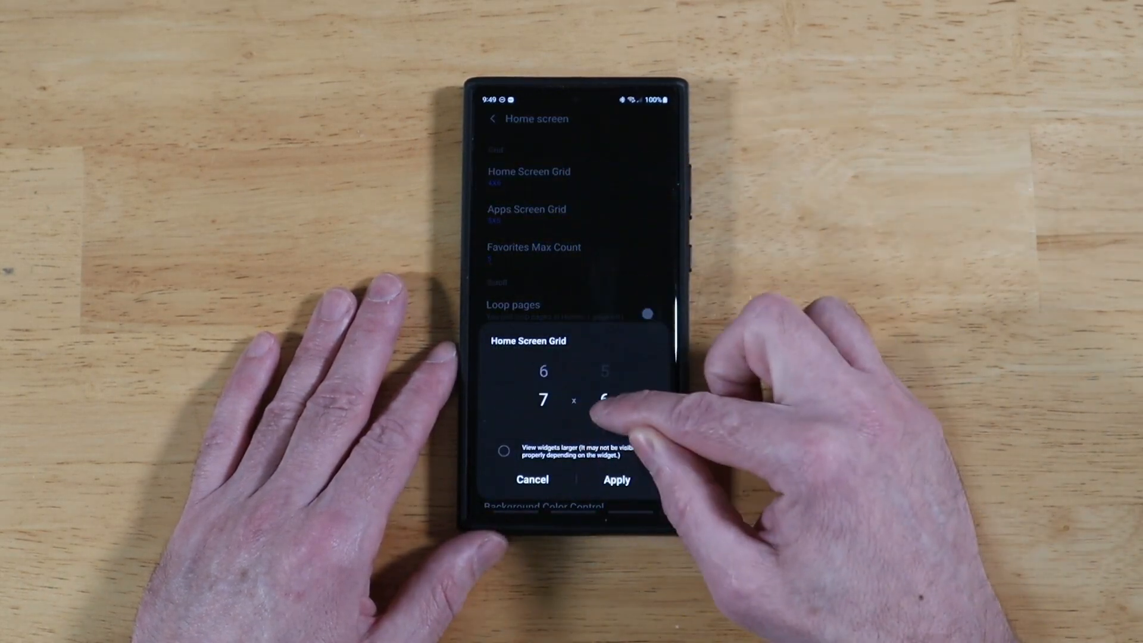
Apply a 4x6 Home Screen Grid and a 5x5 Apps Screen Grid.
left_click(616, 480)
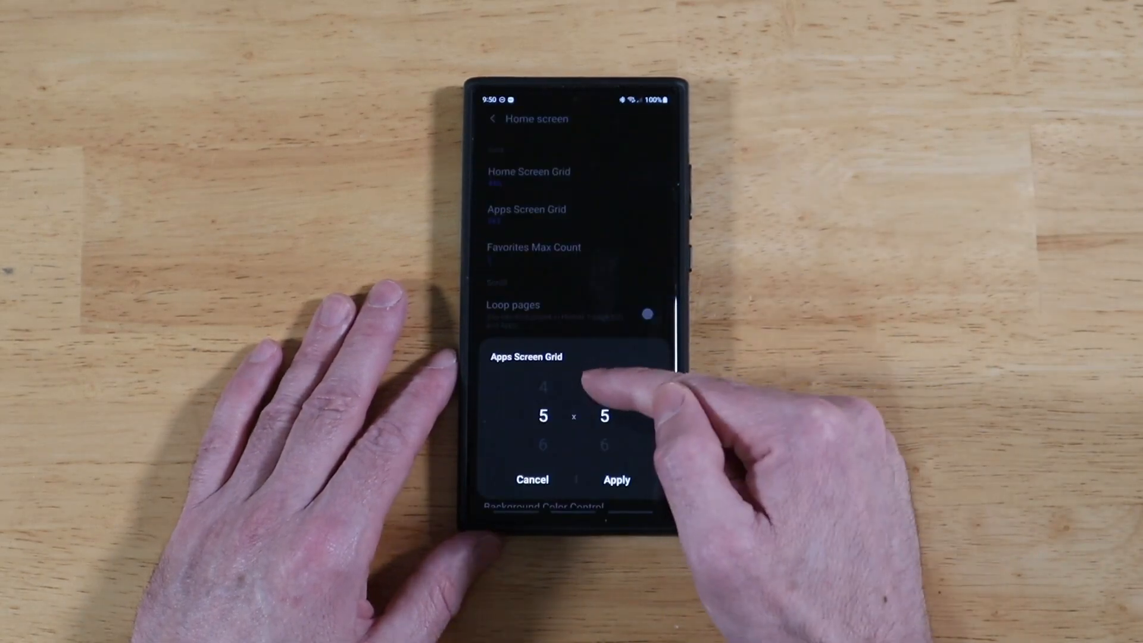
left_click(616, 480)
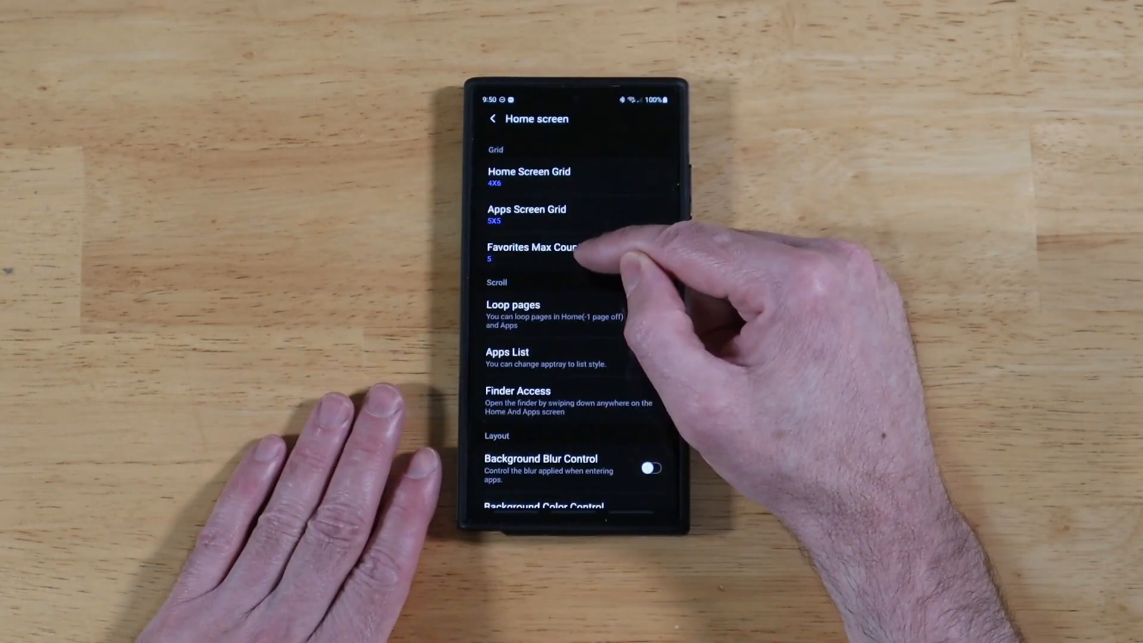
left_click(533, 251)
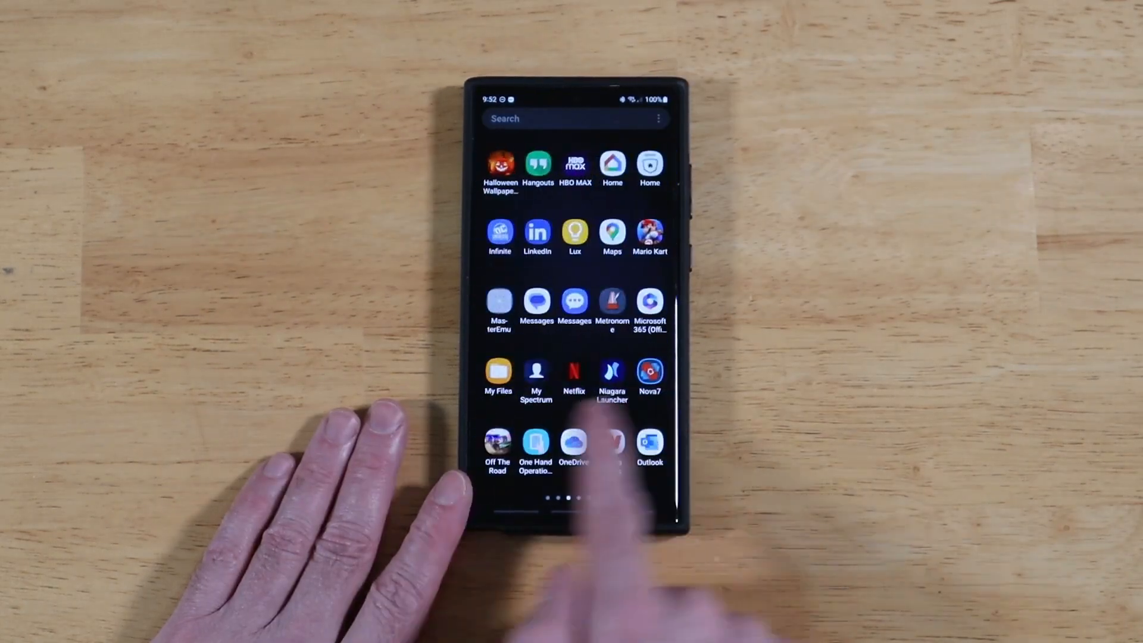
scroll("left", 3)
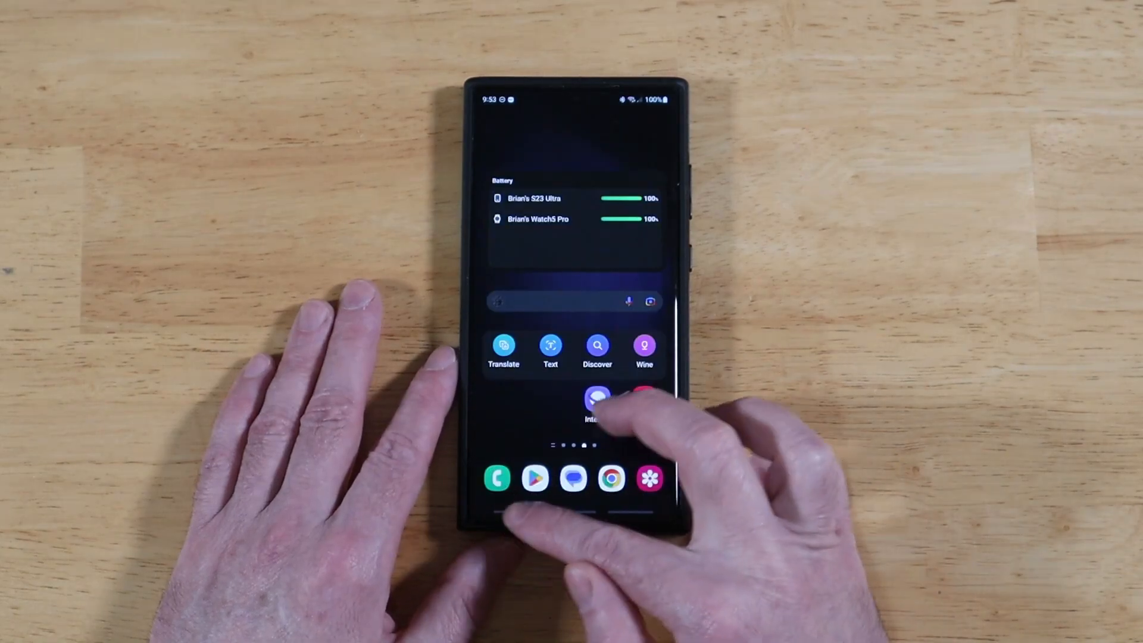
scroll("up", 3)
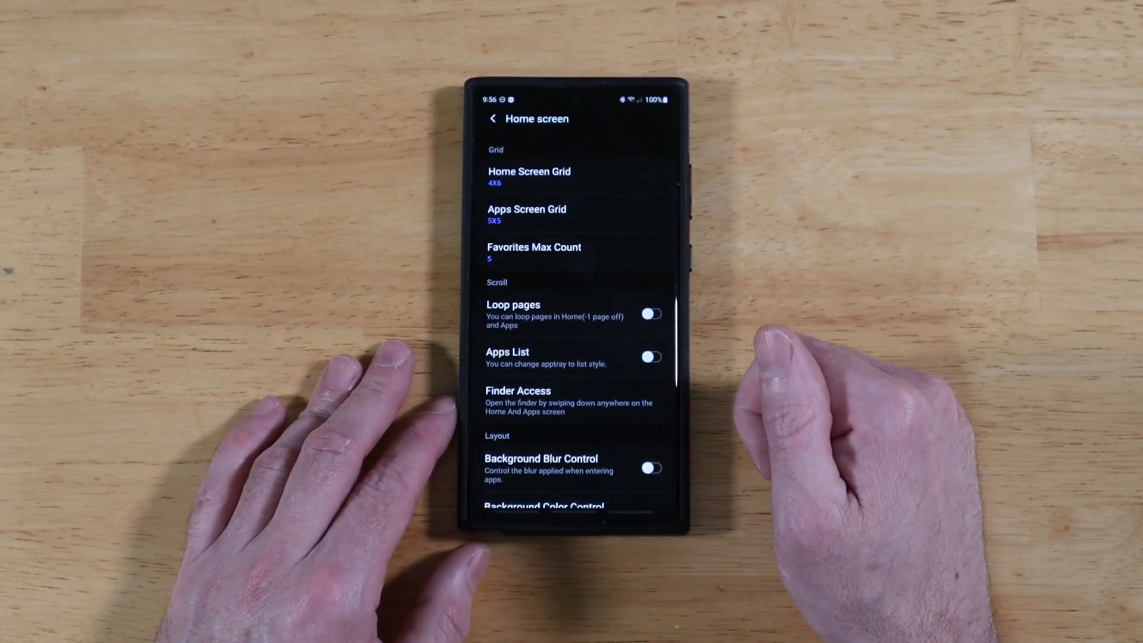
left_click(517, 401)
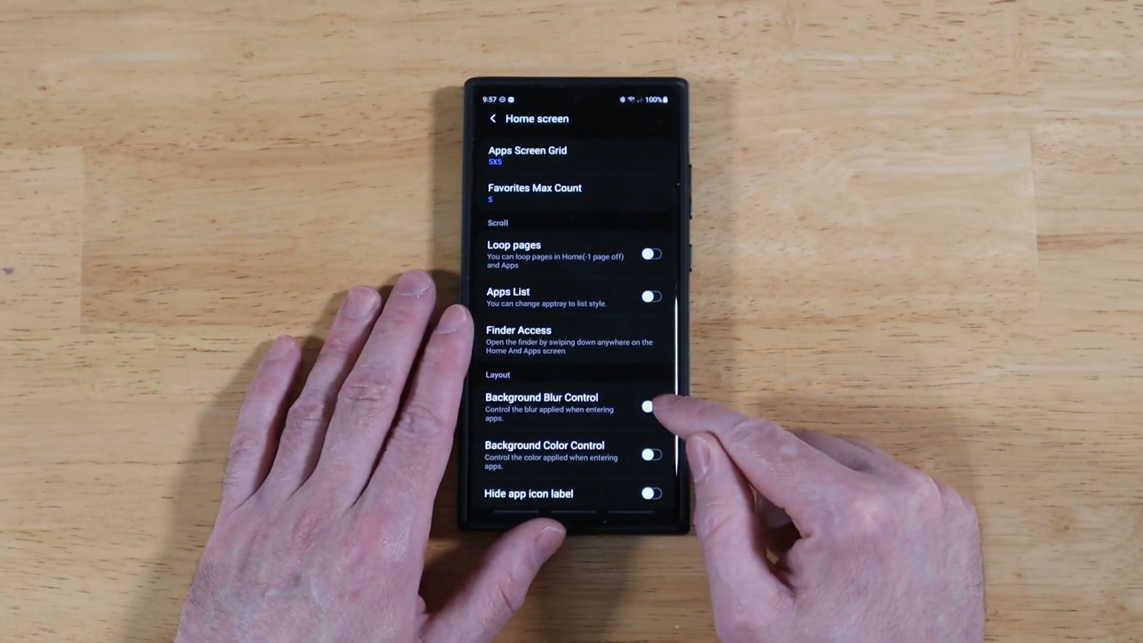
left_click(651, 407)
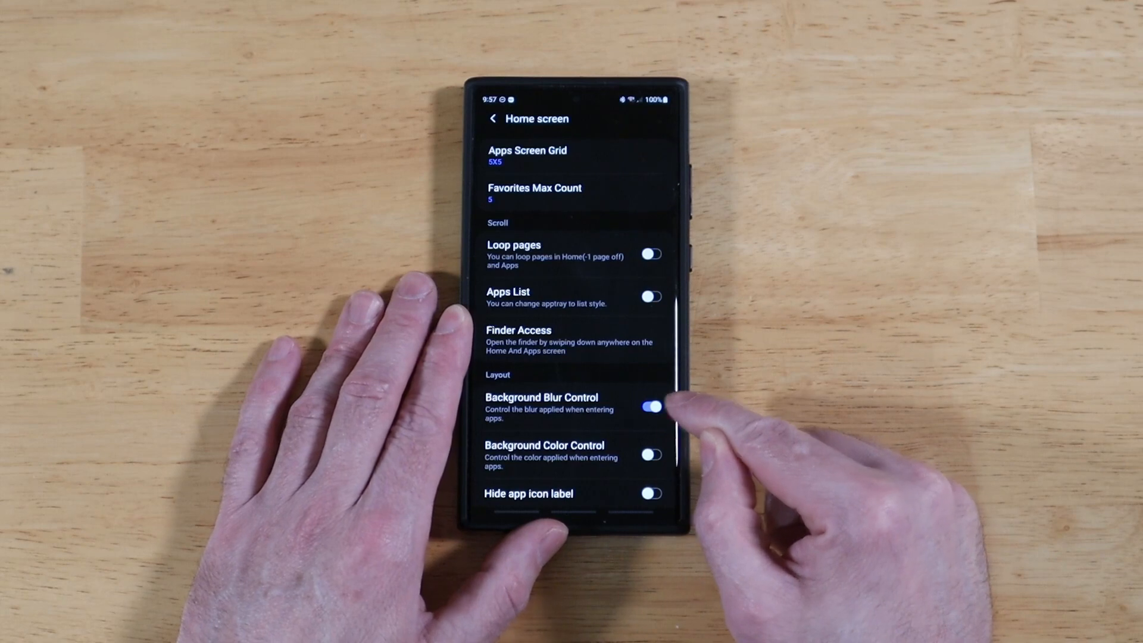
left_click(540, 397)
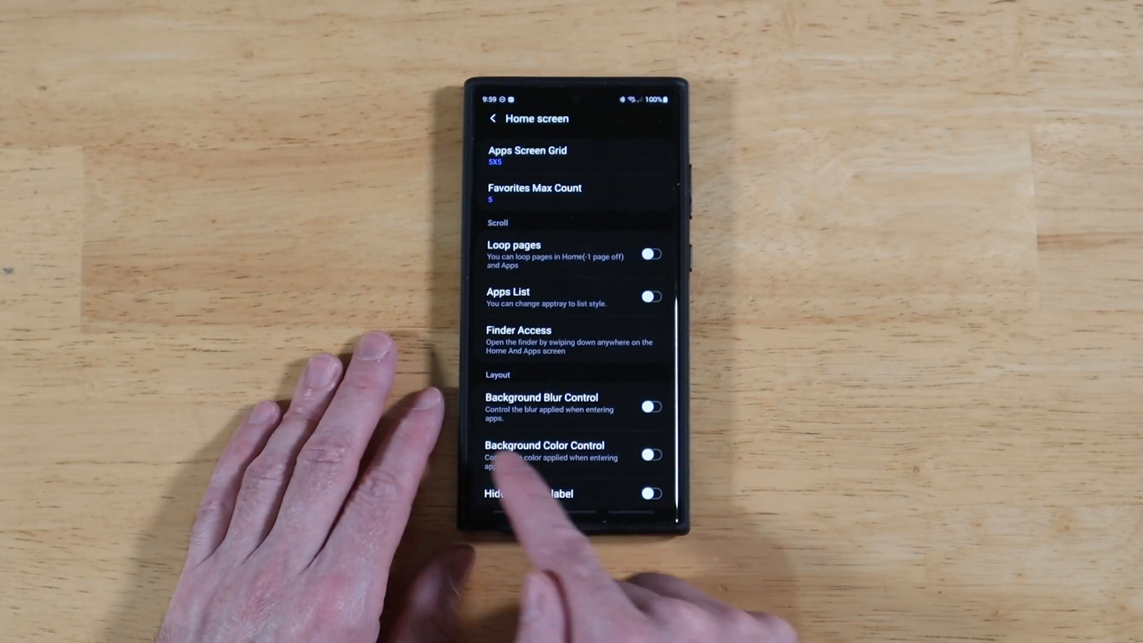
Review Background Color Control's colours and transparency slider.
left_click(542, 446)
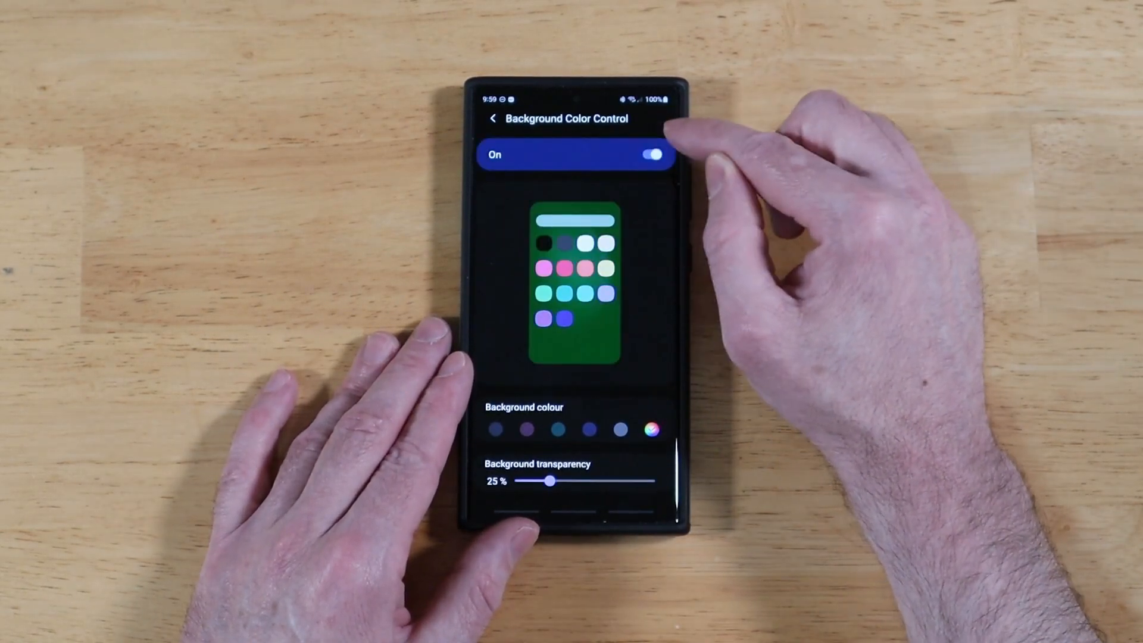
left_click(650, 428)
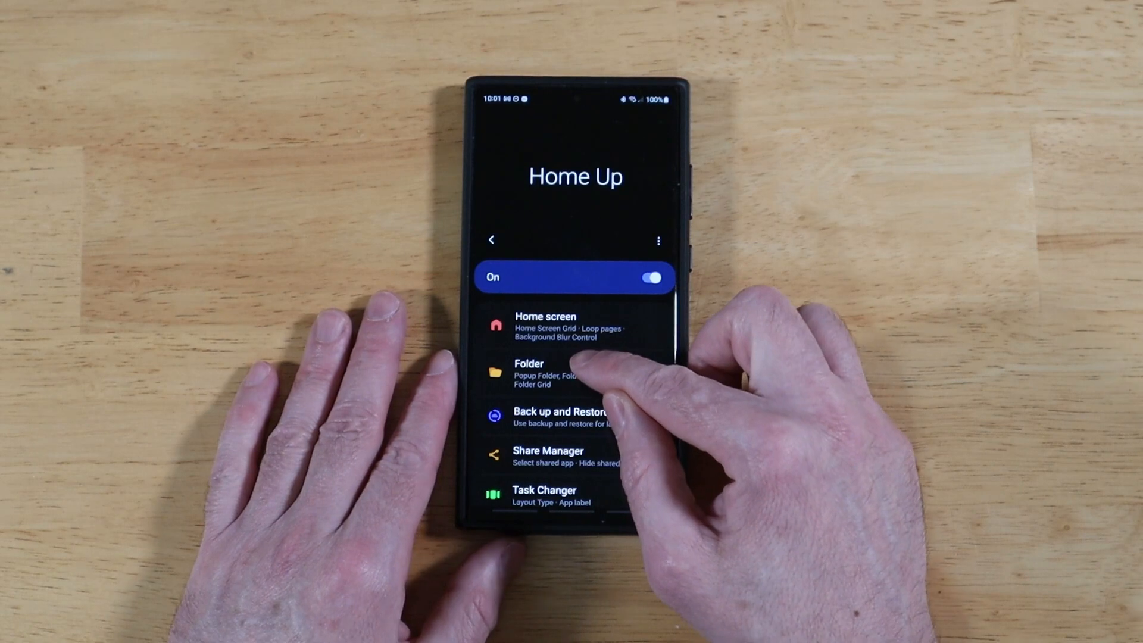
Enter Folder settings and toggle the Popup Folder style, checking it via recents.
left_click(528, 369)
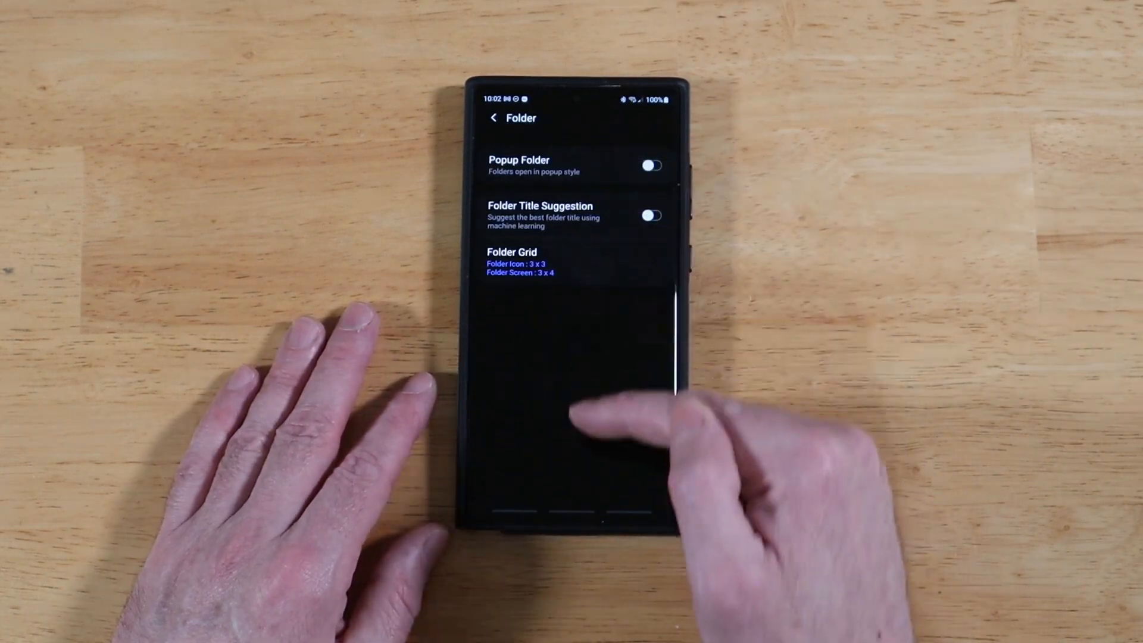
left_click(649, 165)
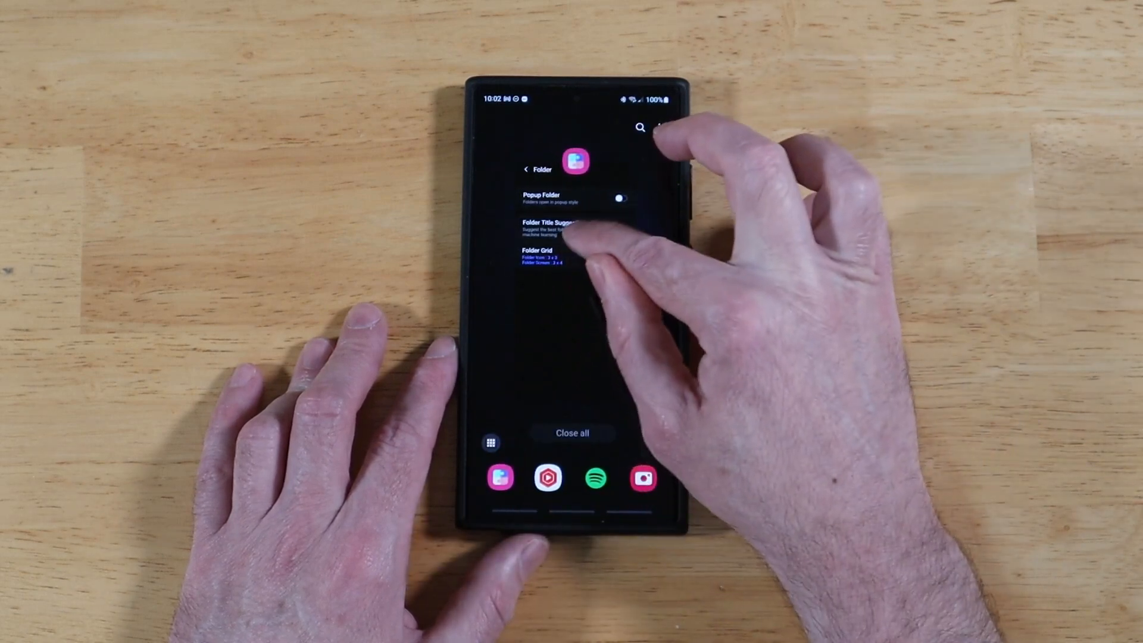
left_click(619, 198)
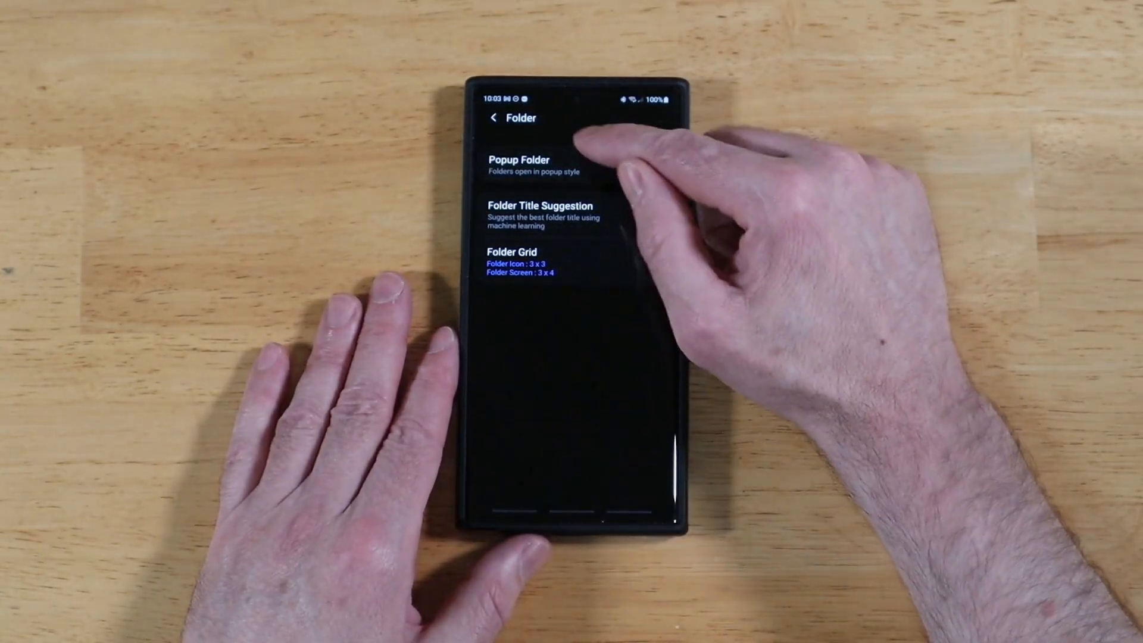
left_click(518, 159)
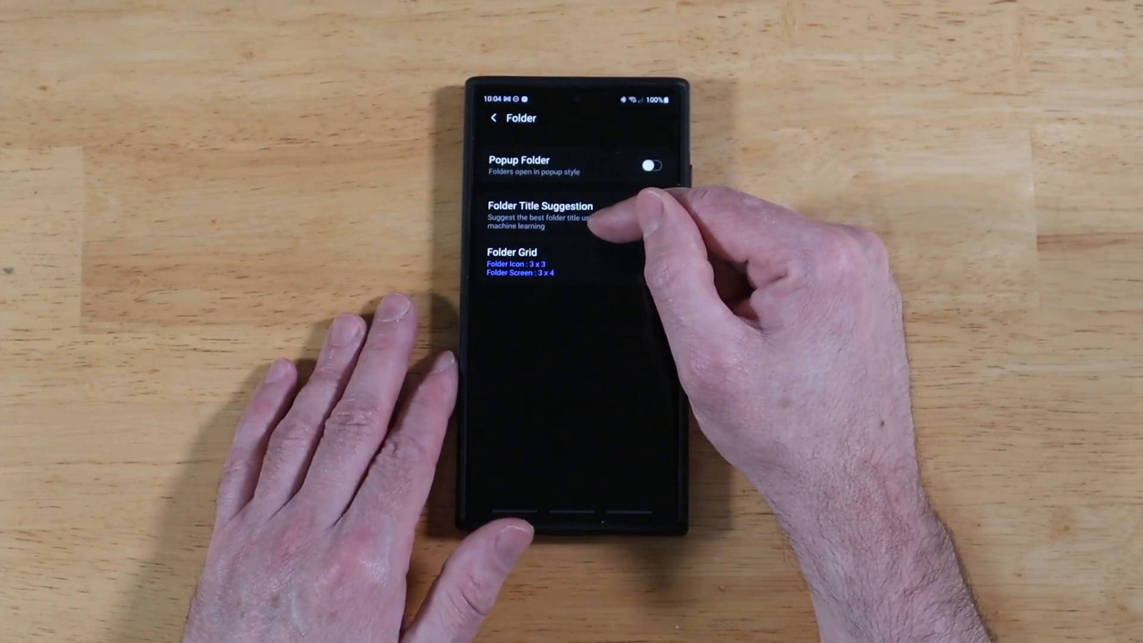
Toggle folder Title Suggestion and test a folder on the home screen.
left_click(650, 216)
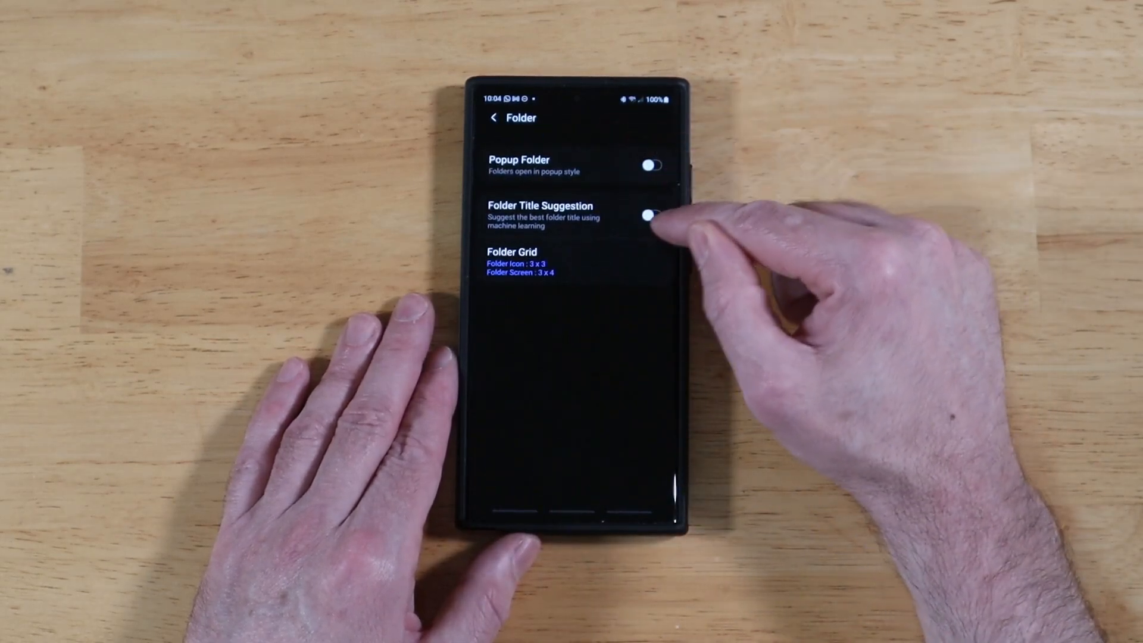
left_click(651, 215)
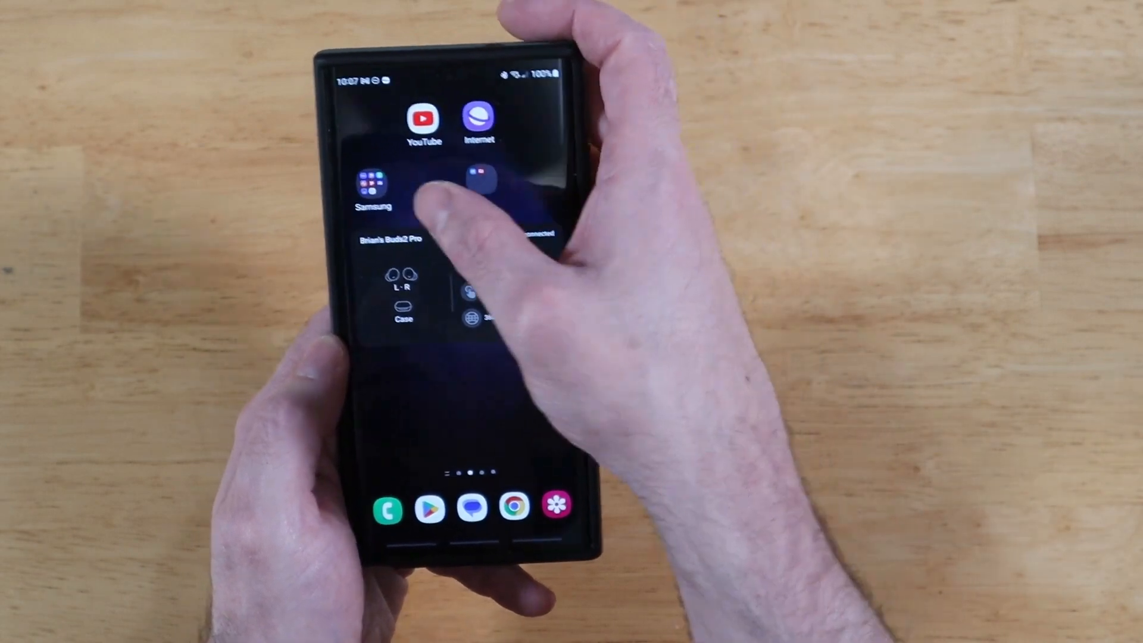
left_click(374, 185)
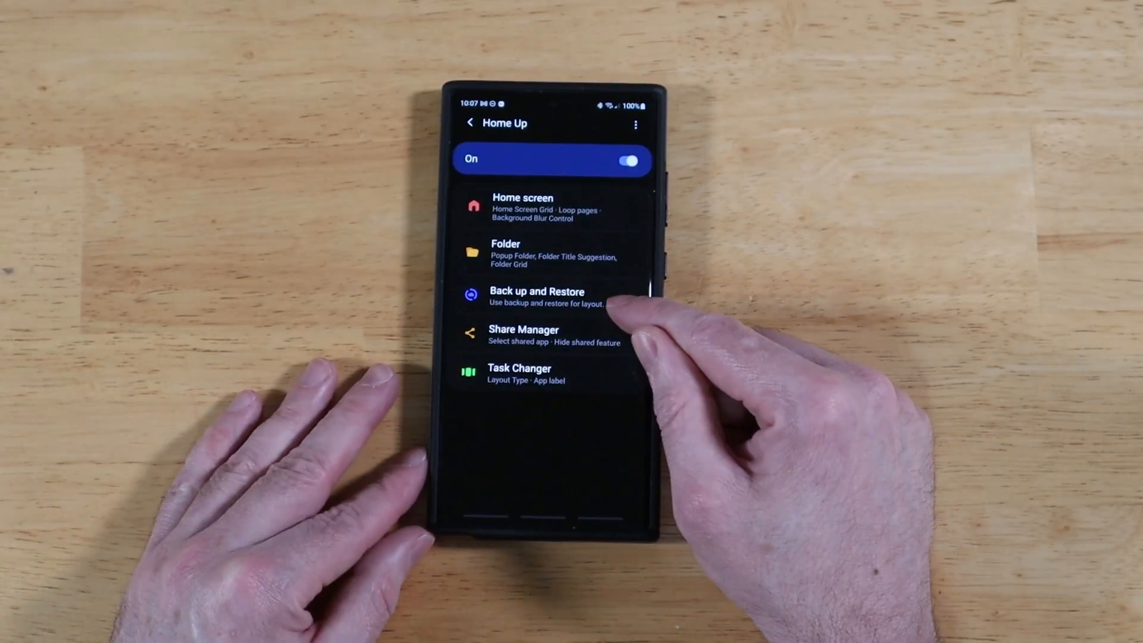
Create an Immediate backup of the home screen layout in Back up and Restore.
left_click(536, 298)
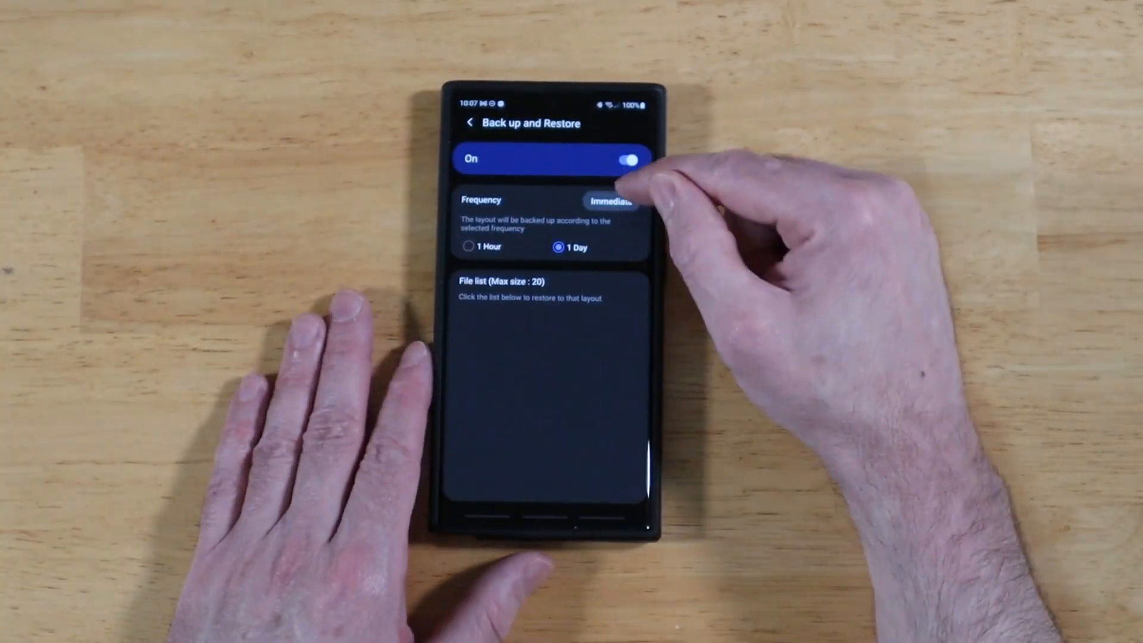
left_click(611, 201)
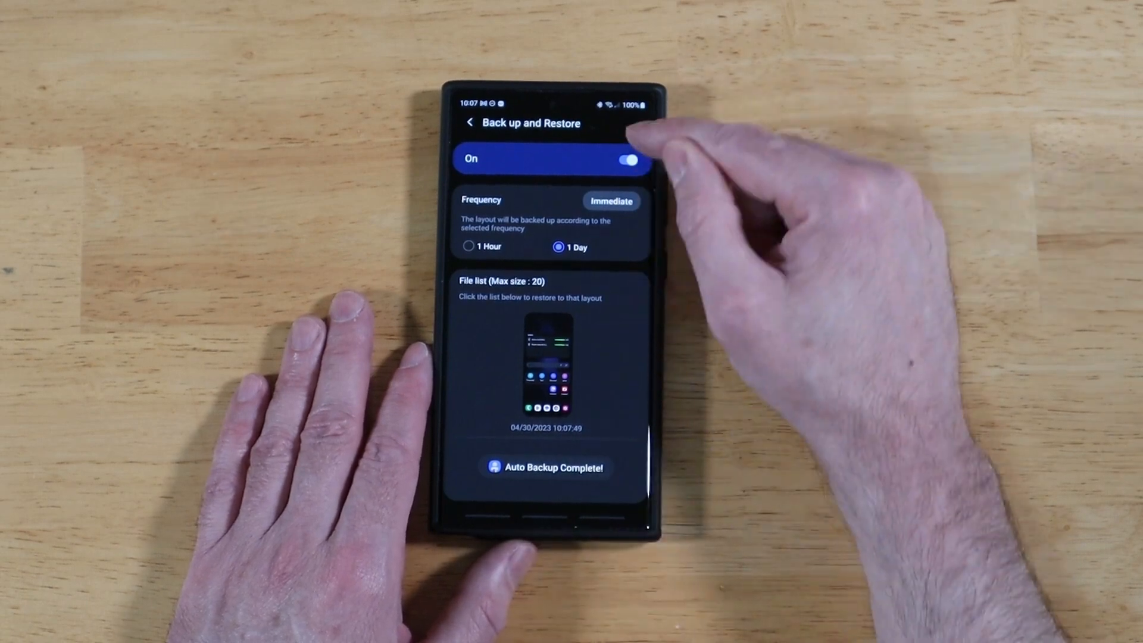
left_click(472, 122)
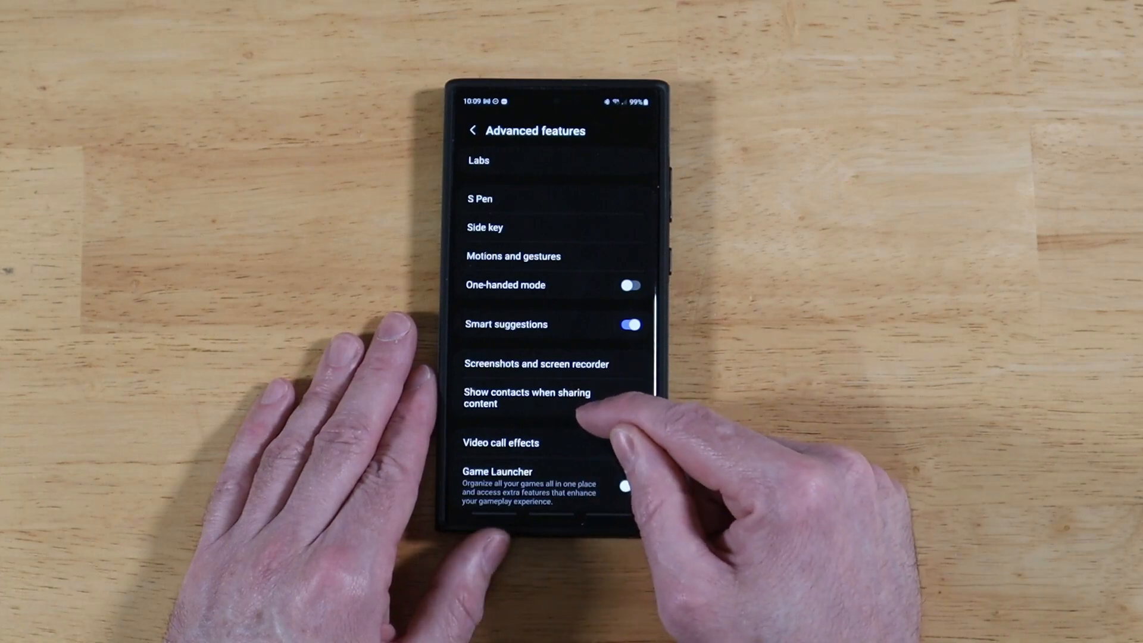
Review the Share Manager sharing options under Advanced features.
left_click(527, 398)
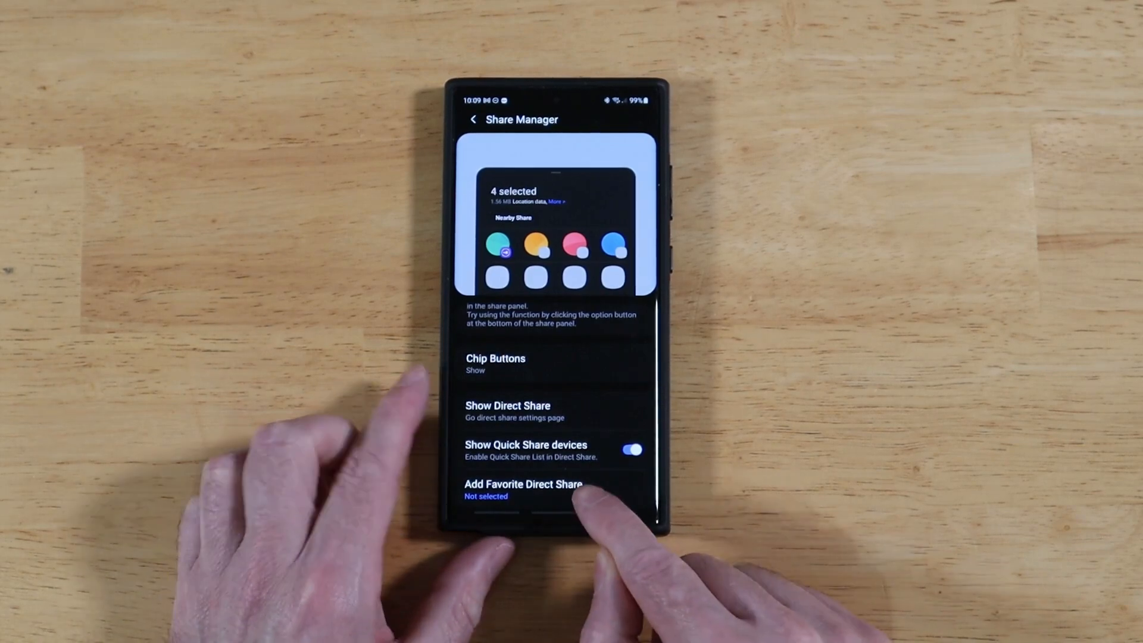
left_click(524, 489)
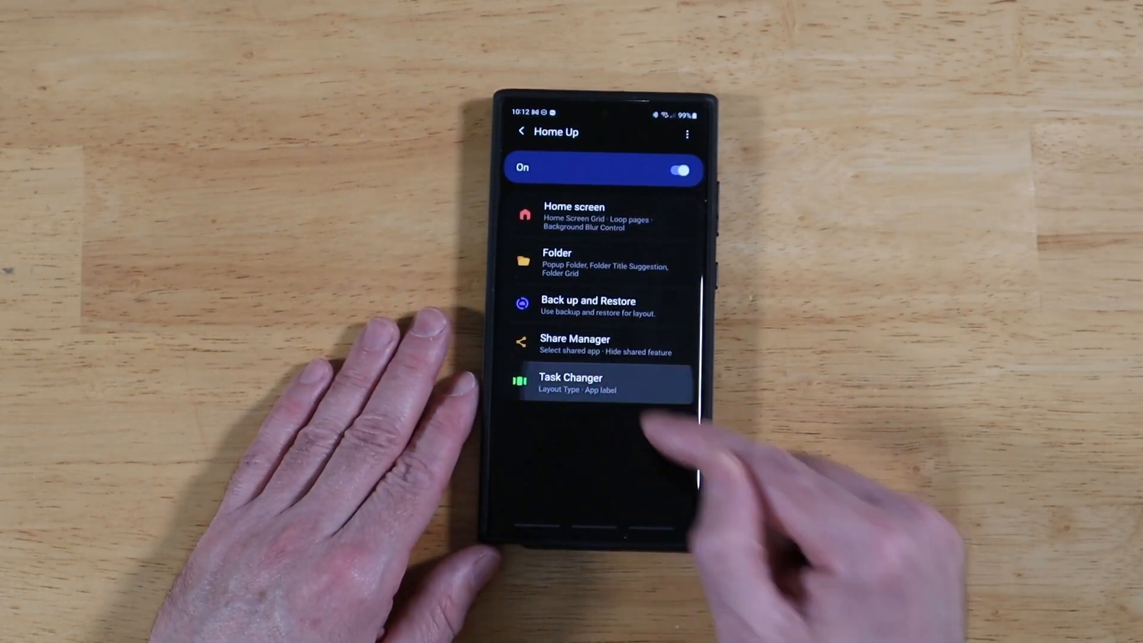
Enable Task Changer, try the Stack layout and choose List as Layout Type.
left_click(570, 382)
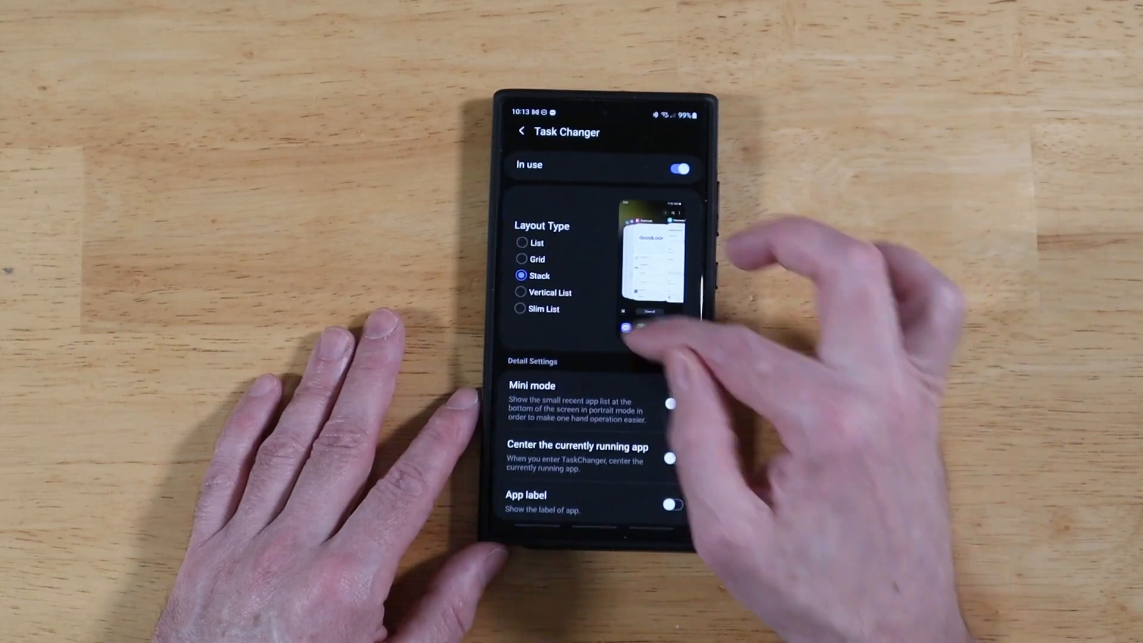
left_click(521, 293)
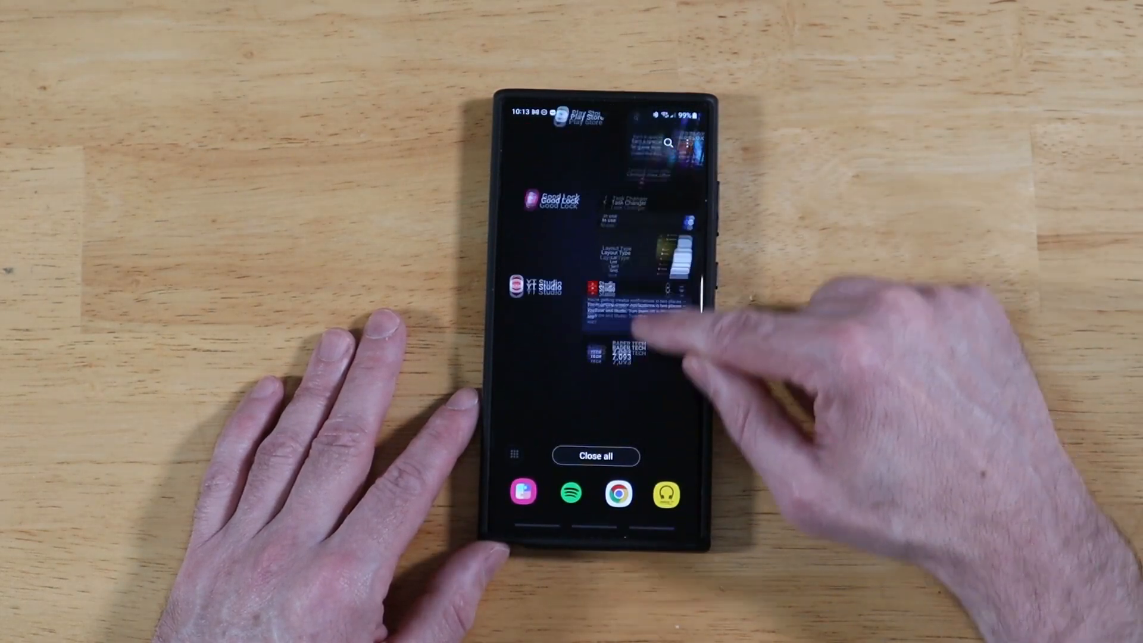
scroll("down", 3)
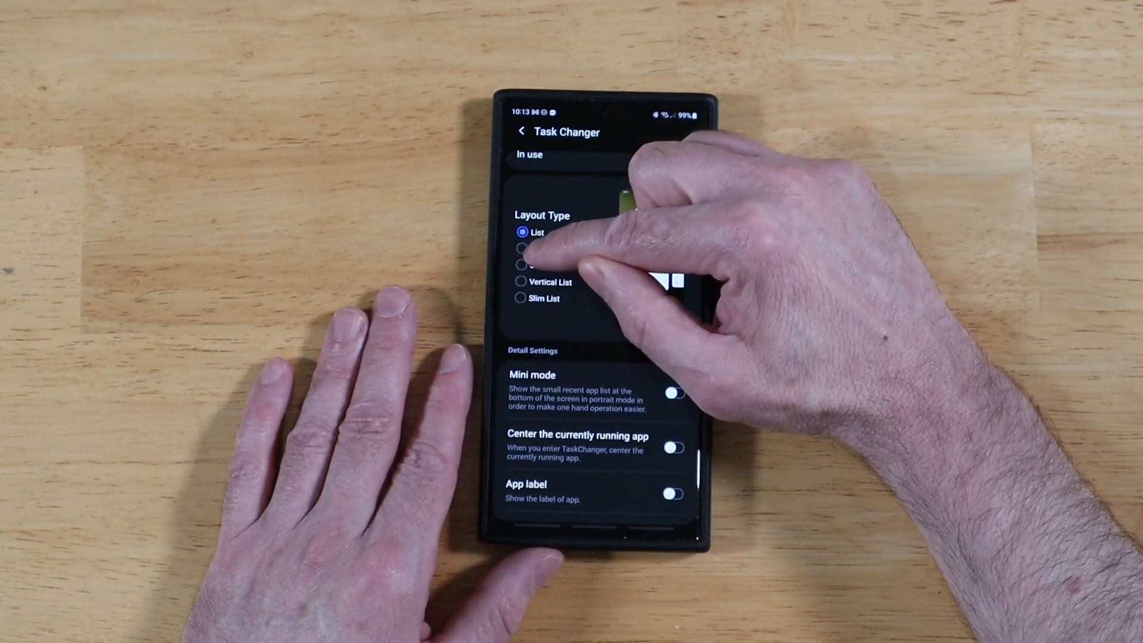
Set recent apps to Vertical List with Circular list off and review Gestures Settings.
left_click(521, 248)
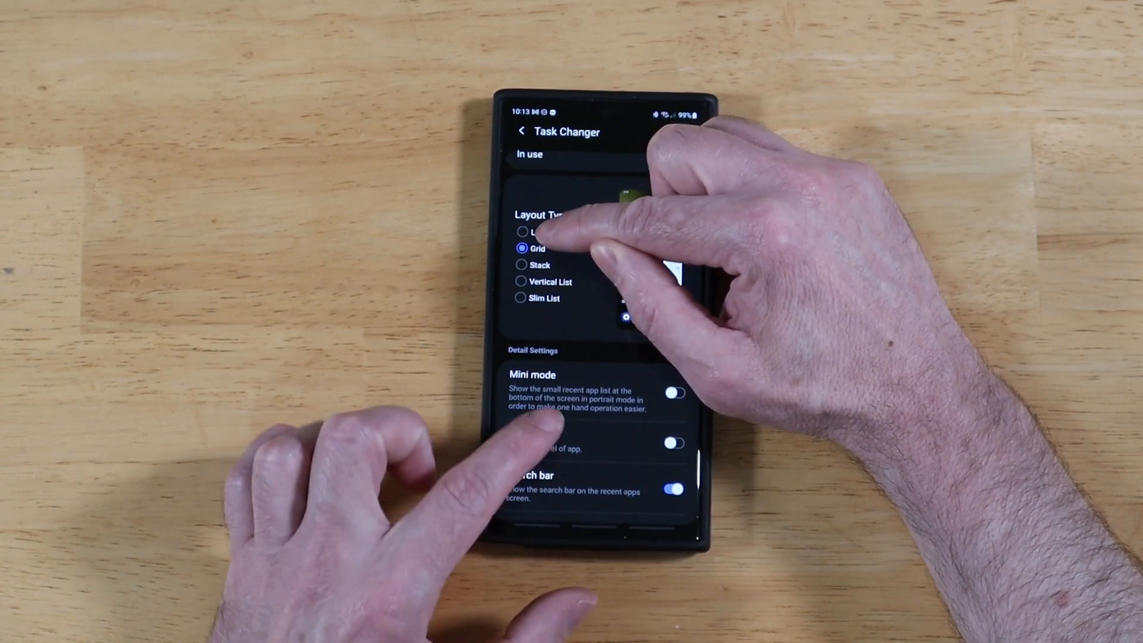
left_click(523, 232)
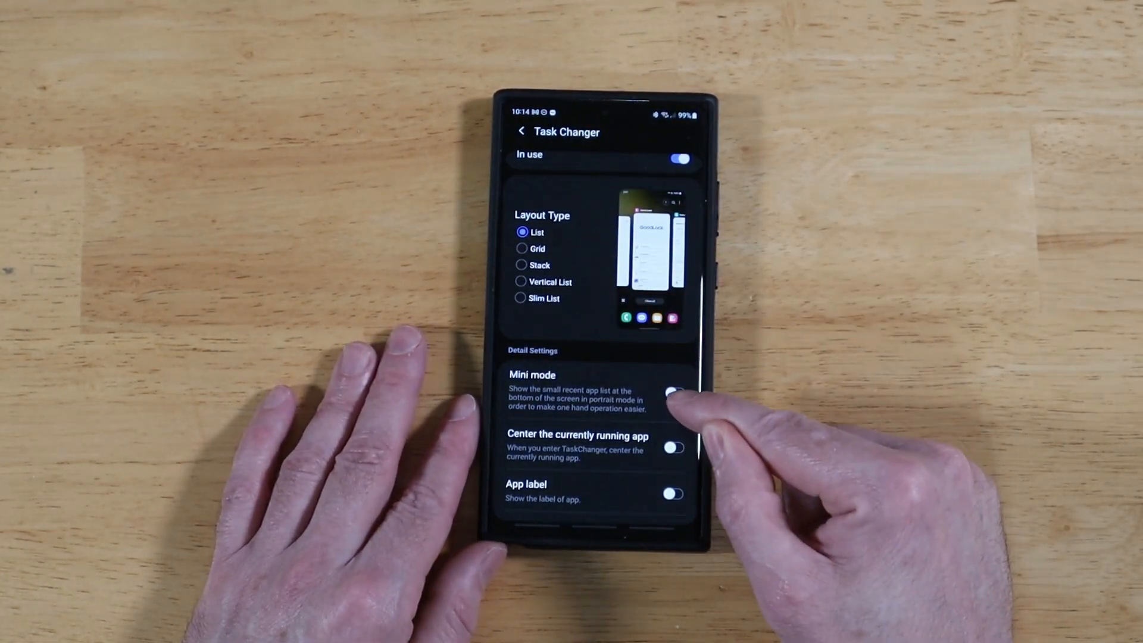
left_click(673, 394)
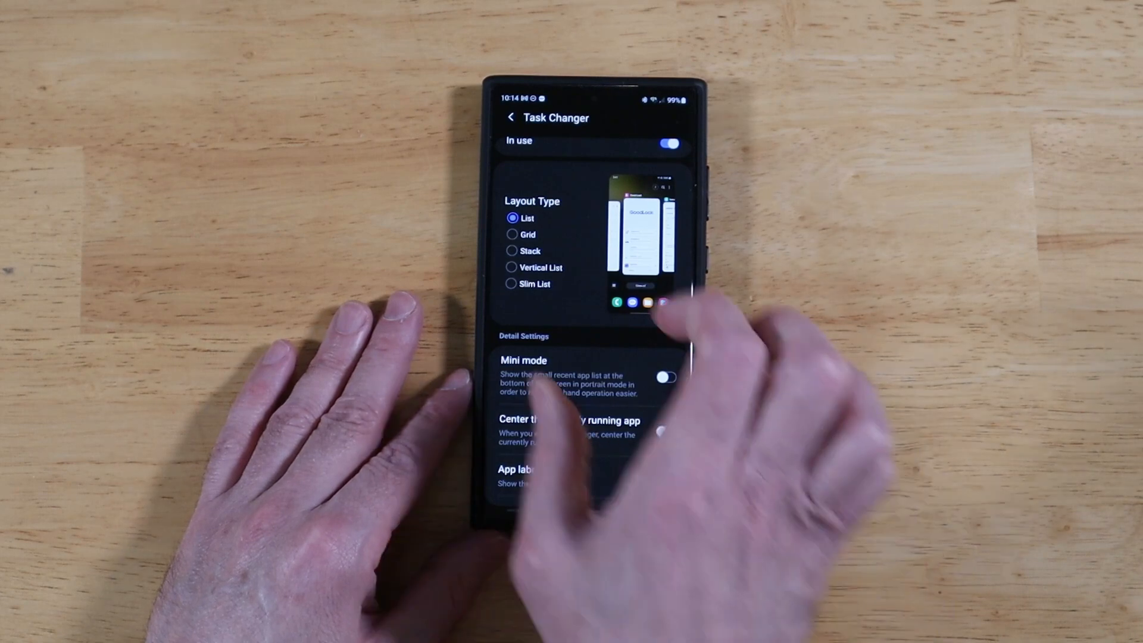
scroll("down", 3)
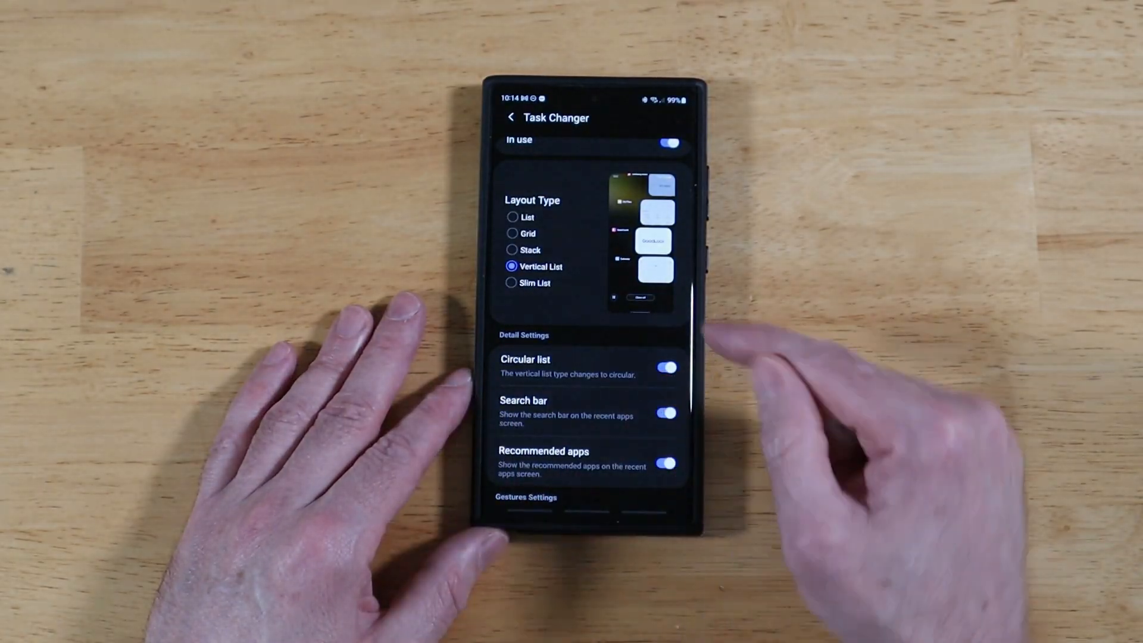
left_click(664, 368)
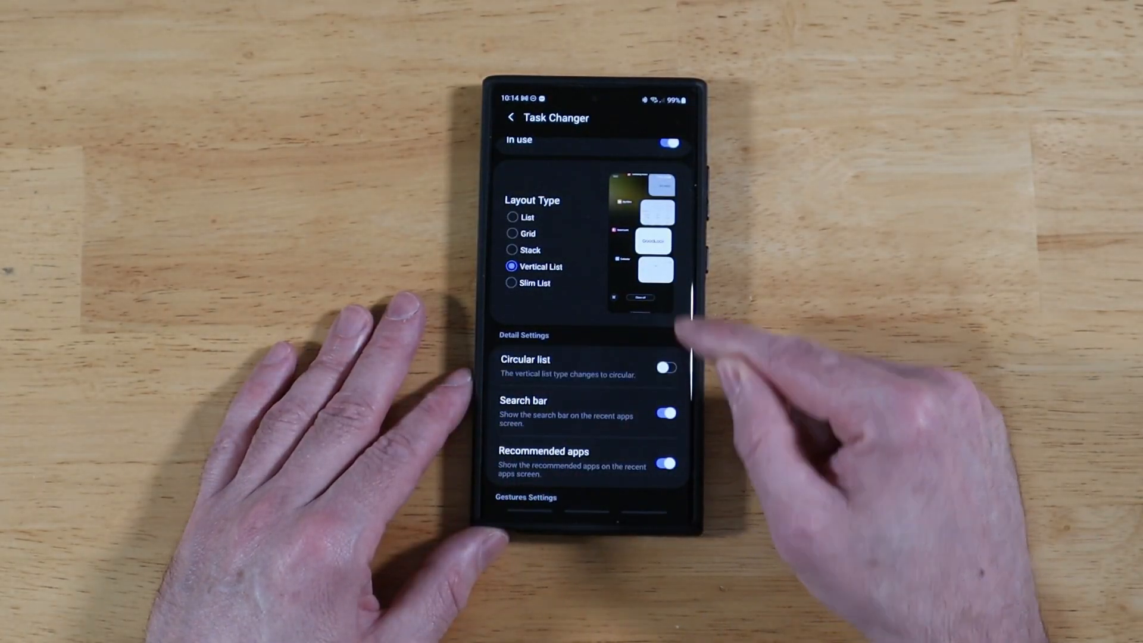
scroll("down", 3)
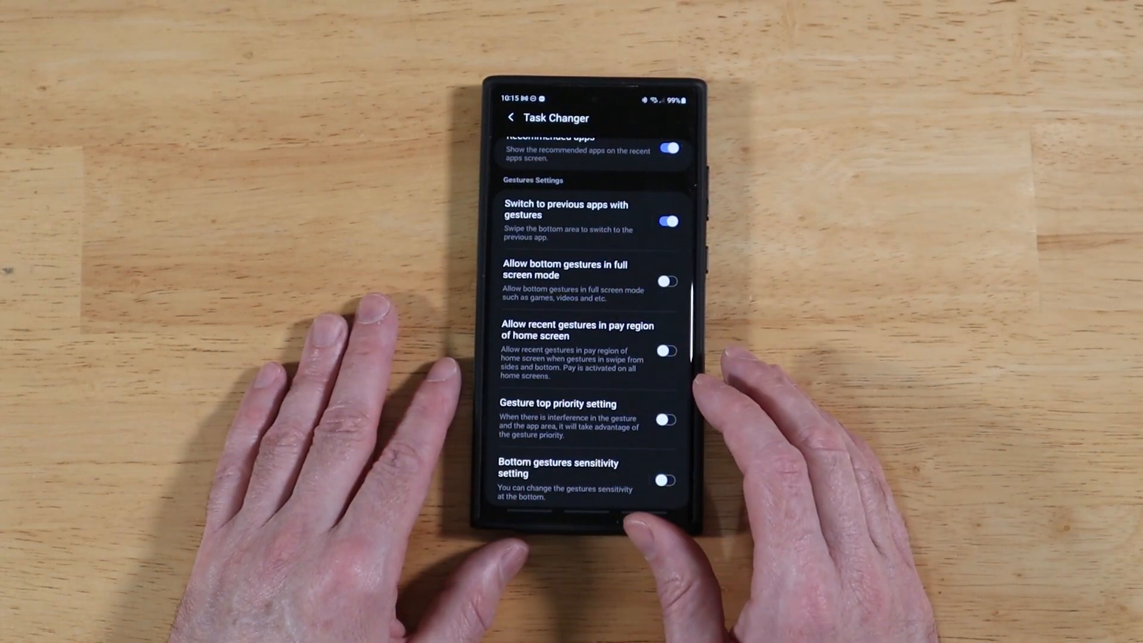
Switch to Samsung Settings and scroll toward the Home screen entry.
left_click(511, 117)
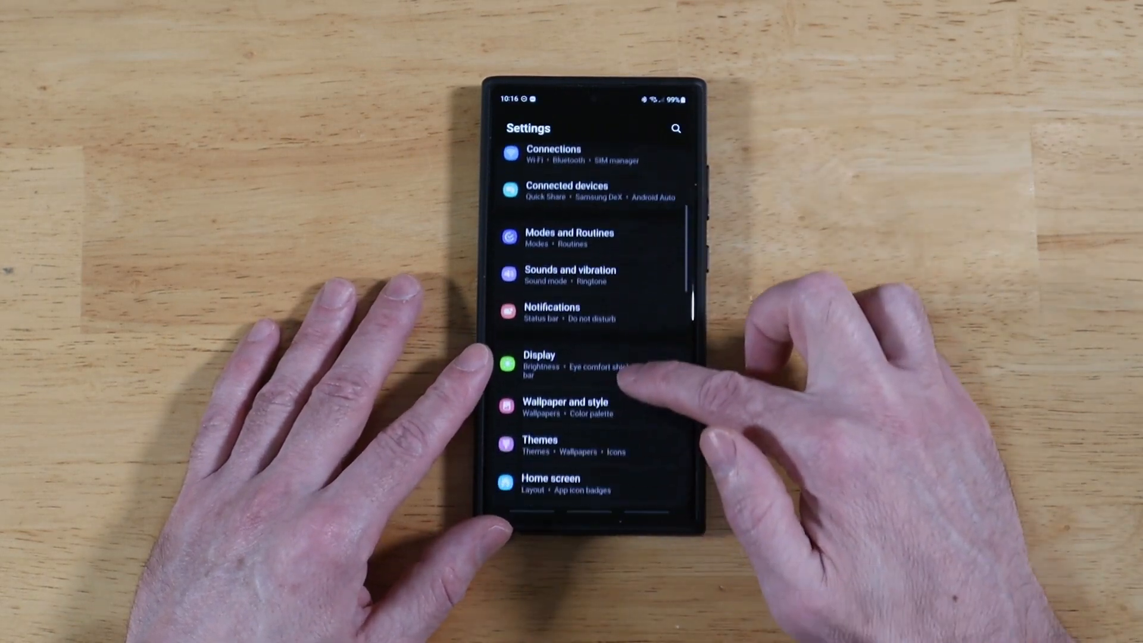
scroll("up", 3)
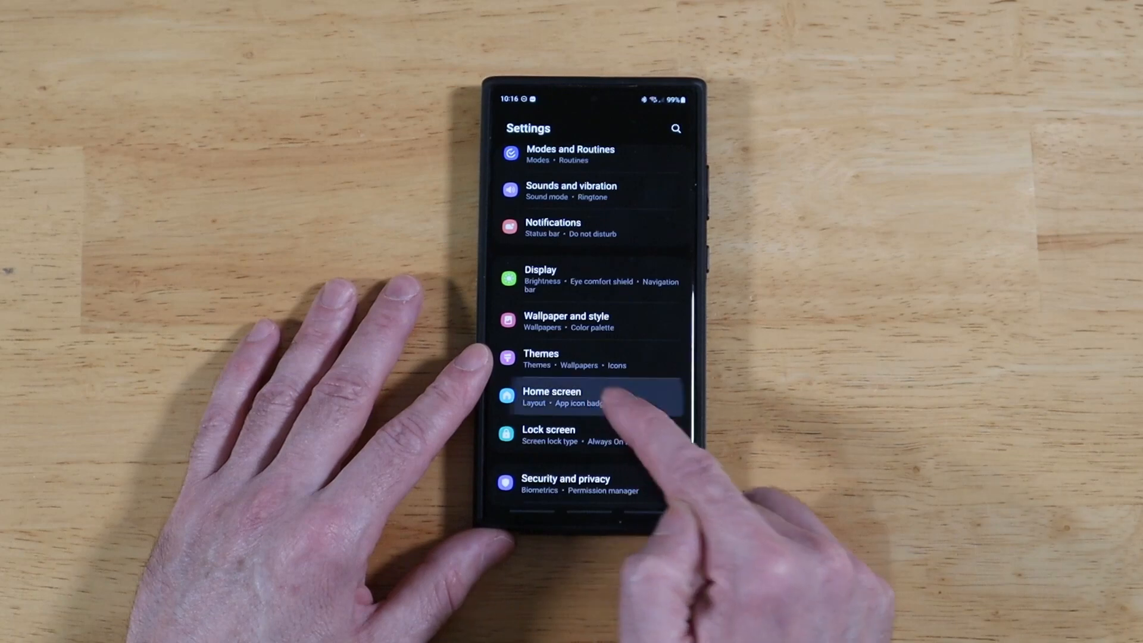